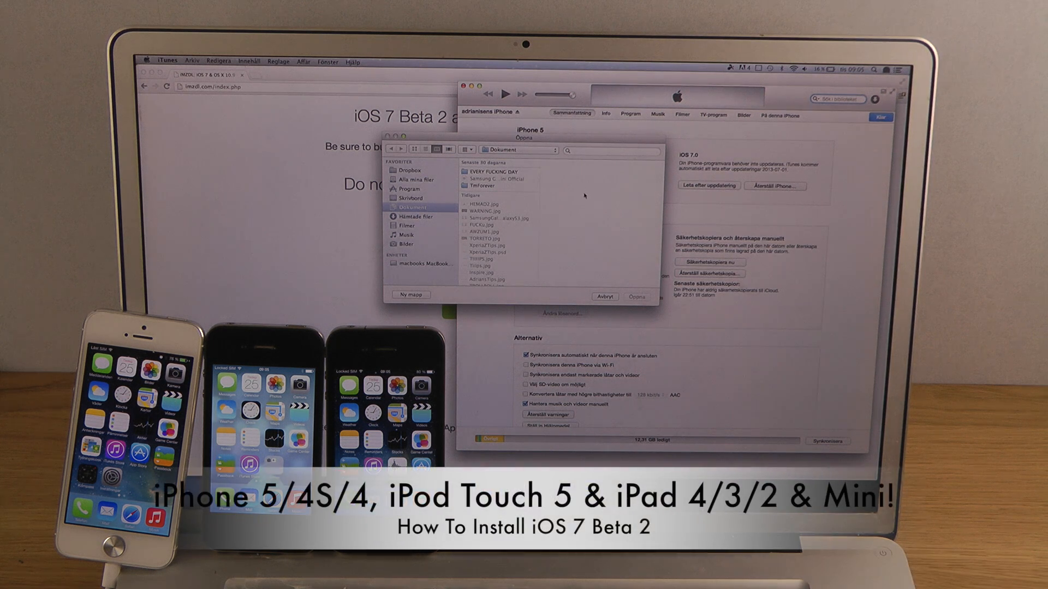
mouse_move(585, 197)
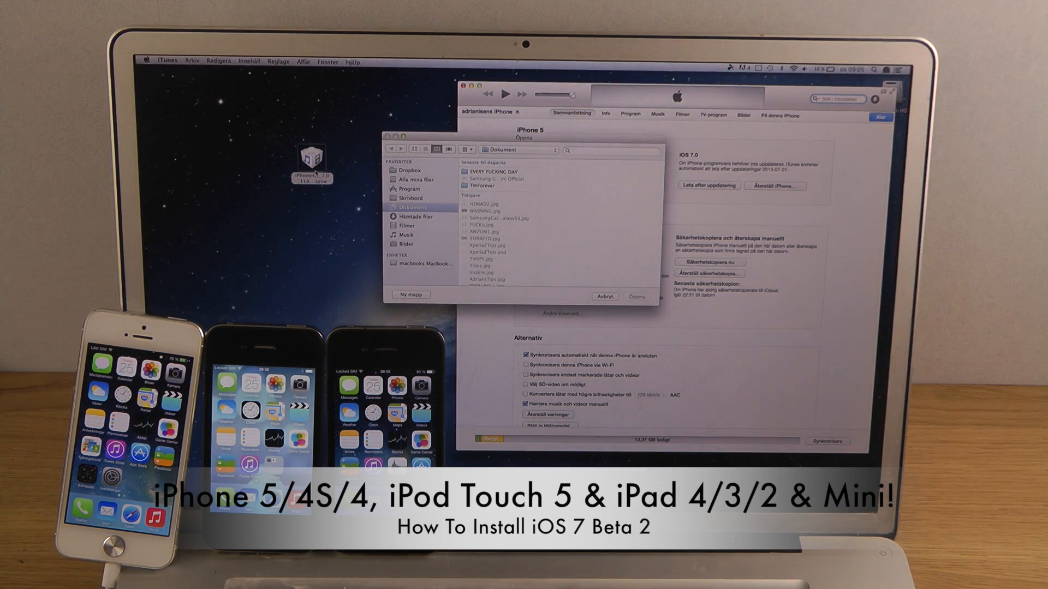
Cancel the firmware file picker with Avbryt, leaving the iPhone 5 summary page showing.
click(311, 157)
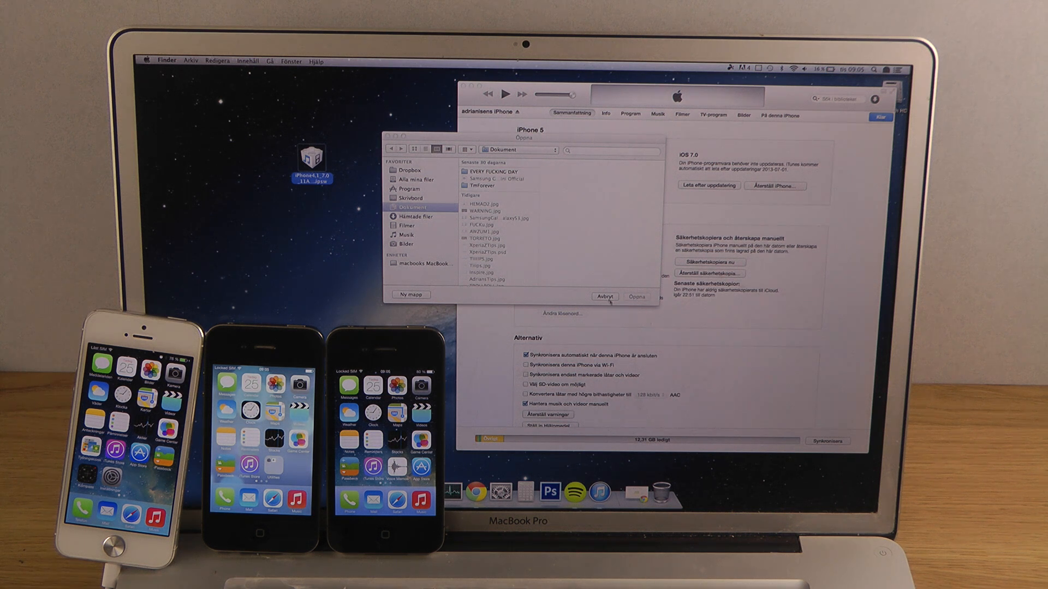
click(603, 296)
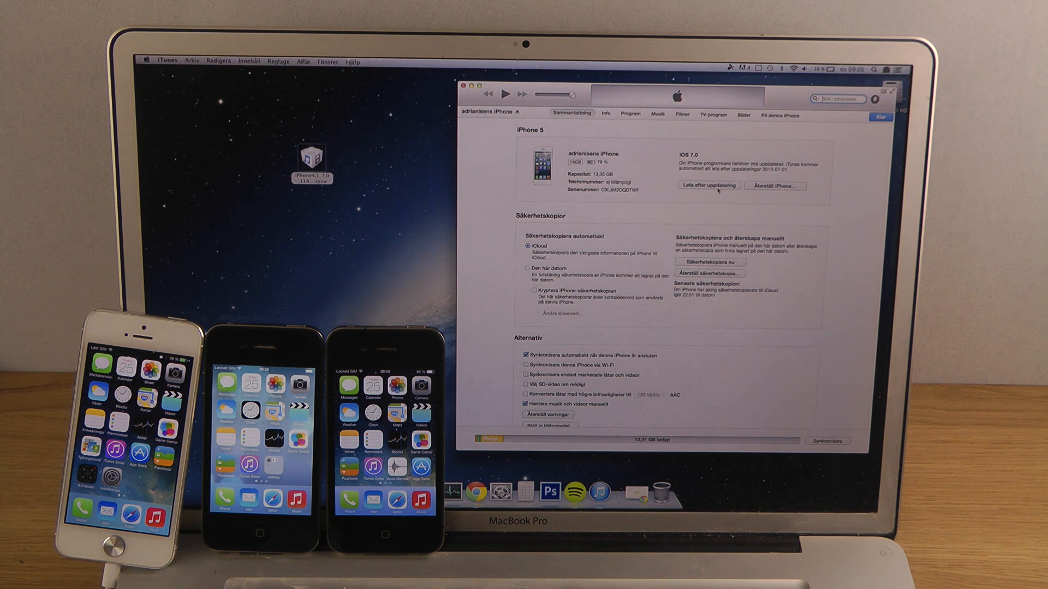